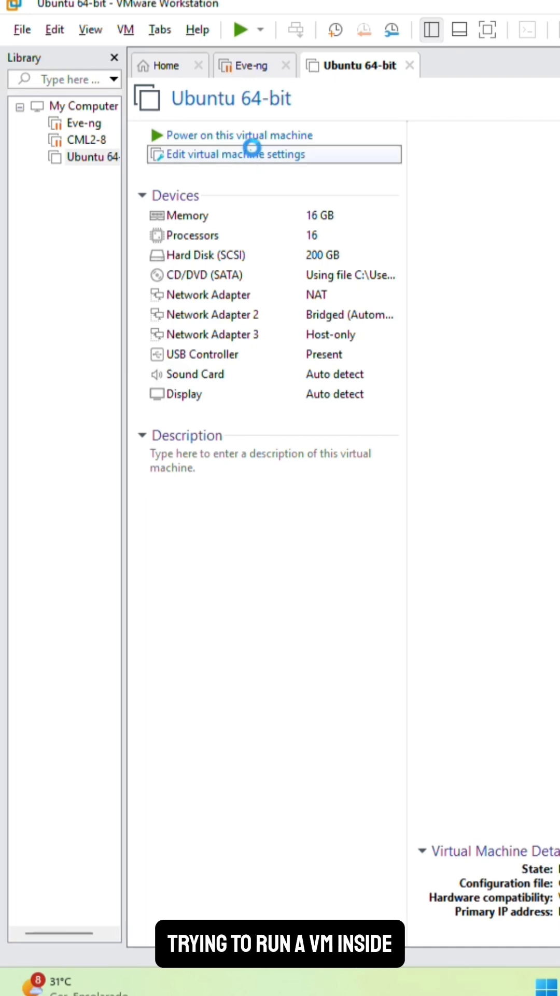
Step: Enable Virtualize Intel VT-x/EPT and Virtualize IOMMU for the Ubuntu 64-bit VM's processors
click(229, 153)
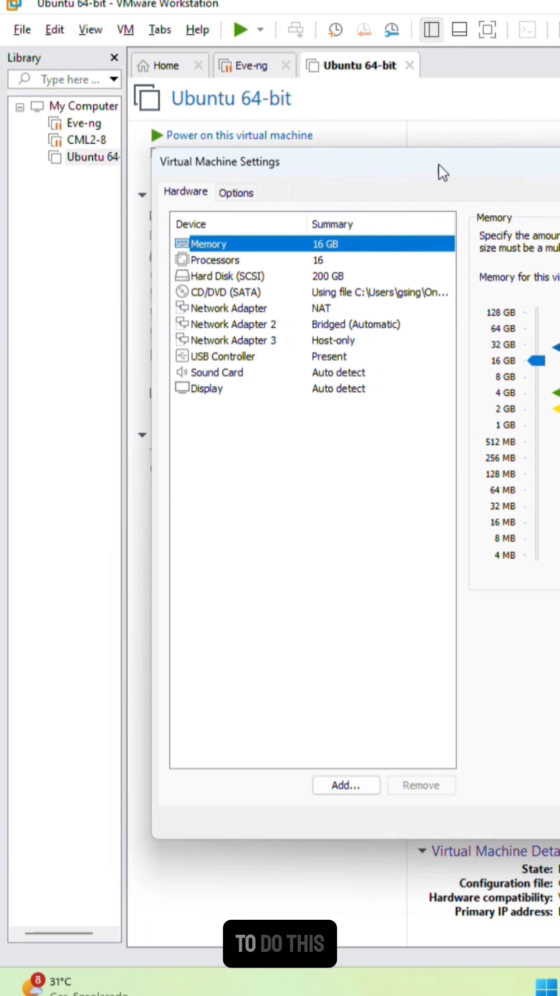
click(213, 260)
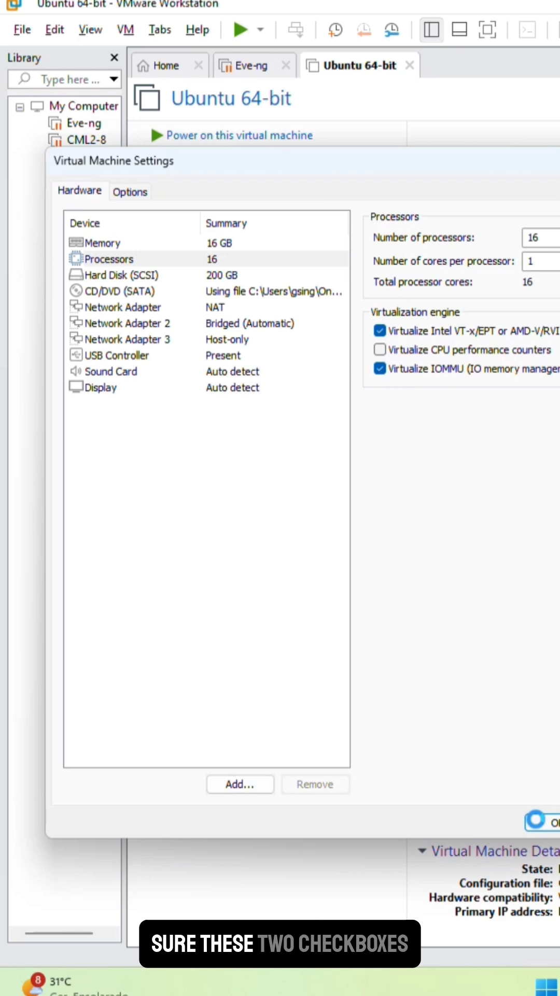
click(546, 824)
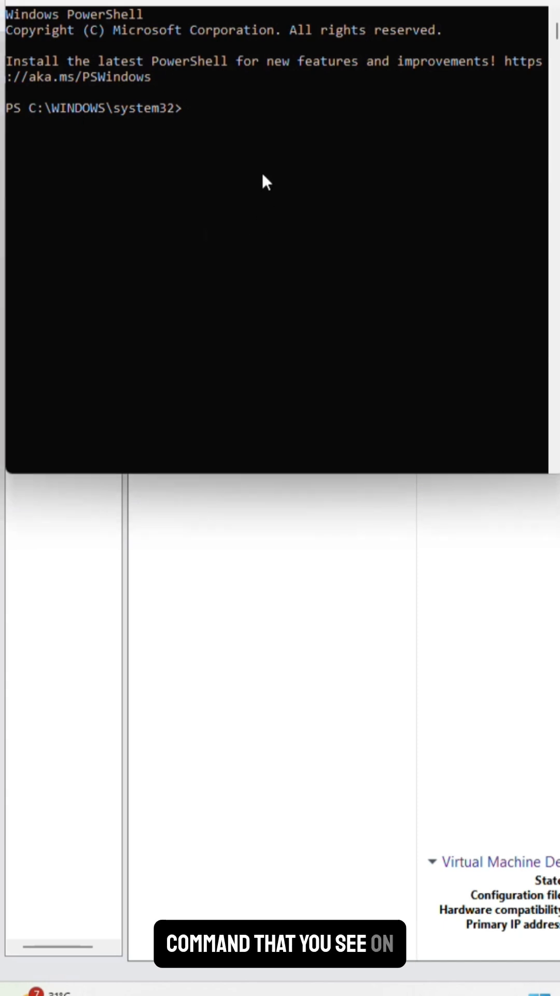
Step: Run 'bcdedit /set hypervisorlaunchtype off' to stop the Windows hypervisor launching at boot
text(bcdedit /set hypervisorlaunchtype off)
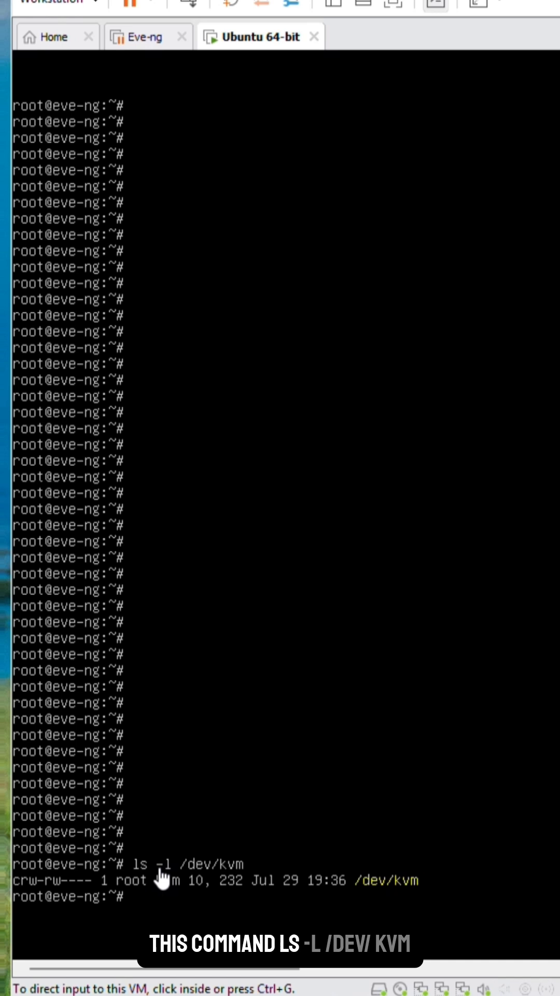
mouse_move(209, 884)
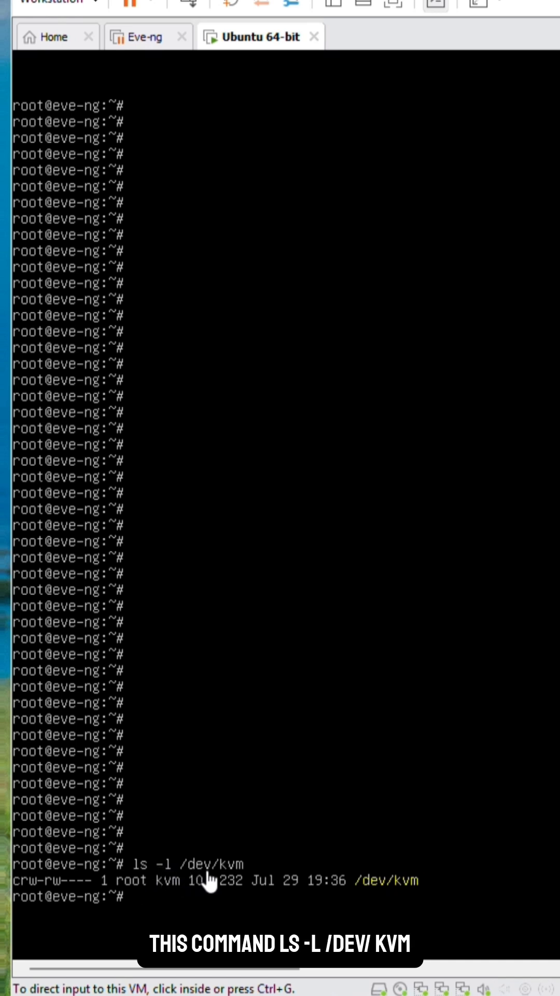